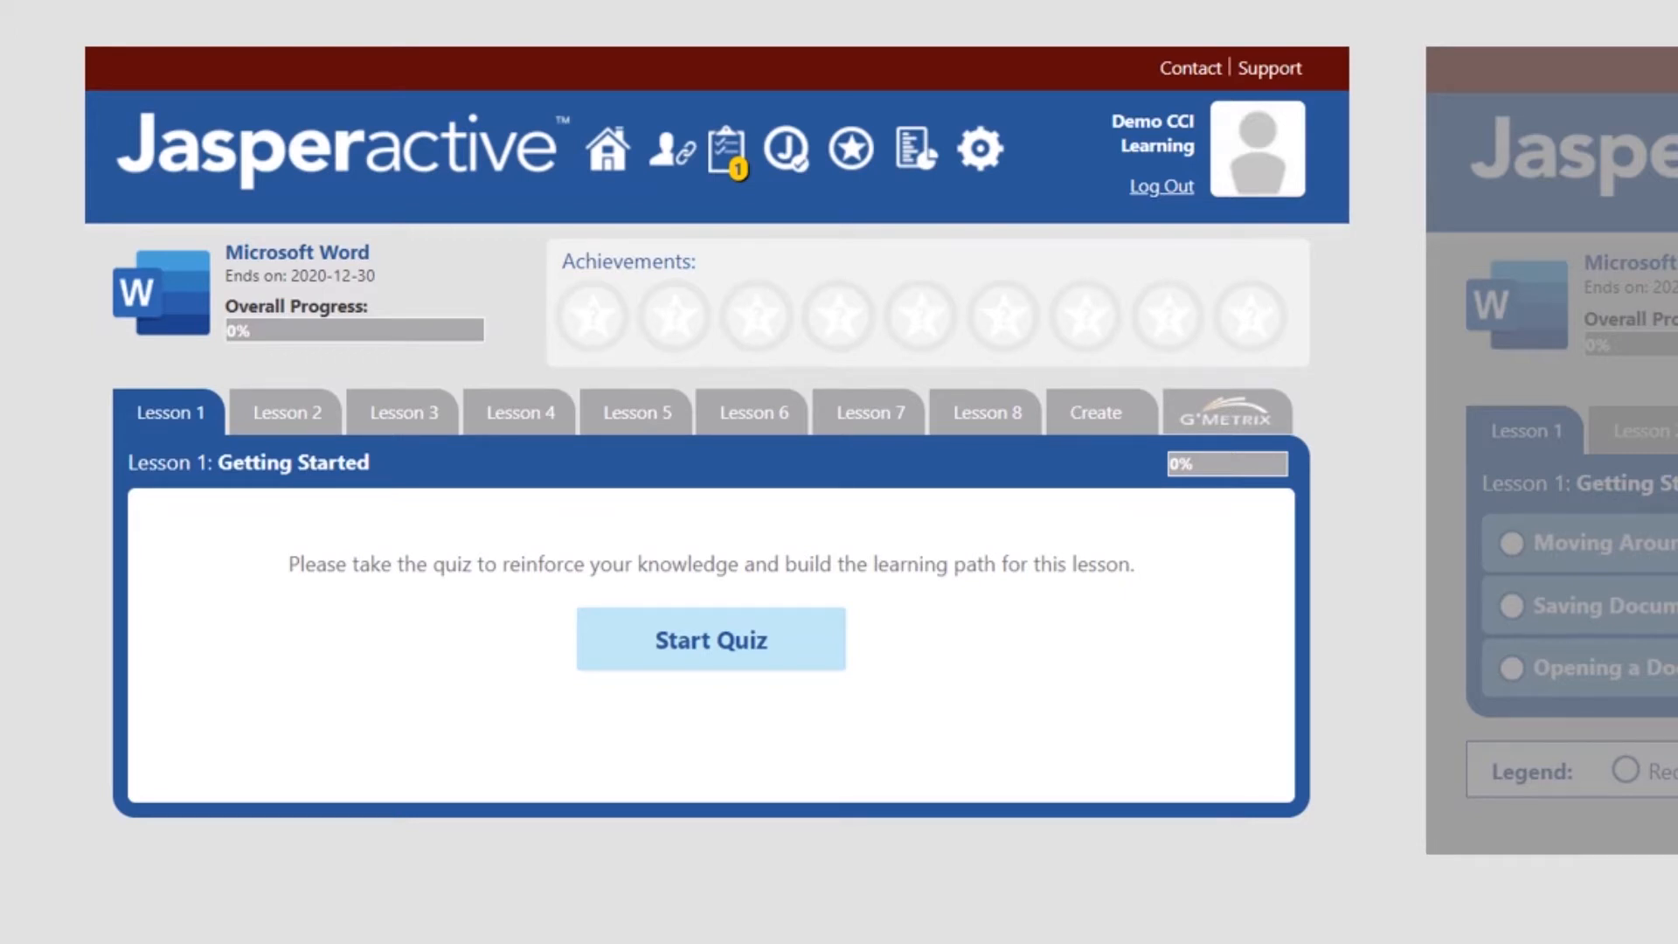
Start the Lesson 1 quiz and view the Quiz Results showing 6 of 12 correct.
{"action": "left_click", "coordinate": [710, 639]}
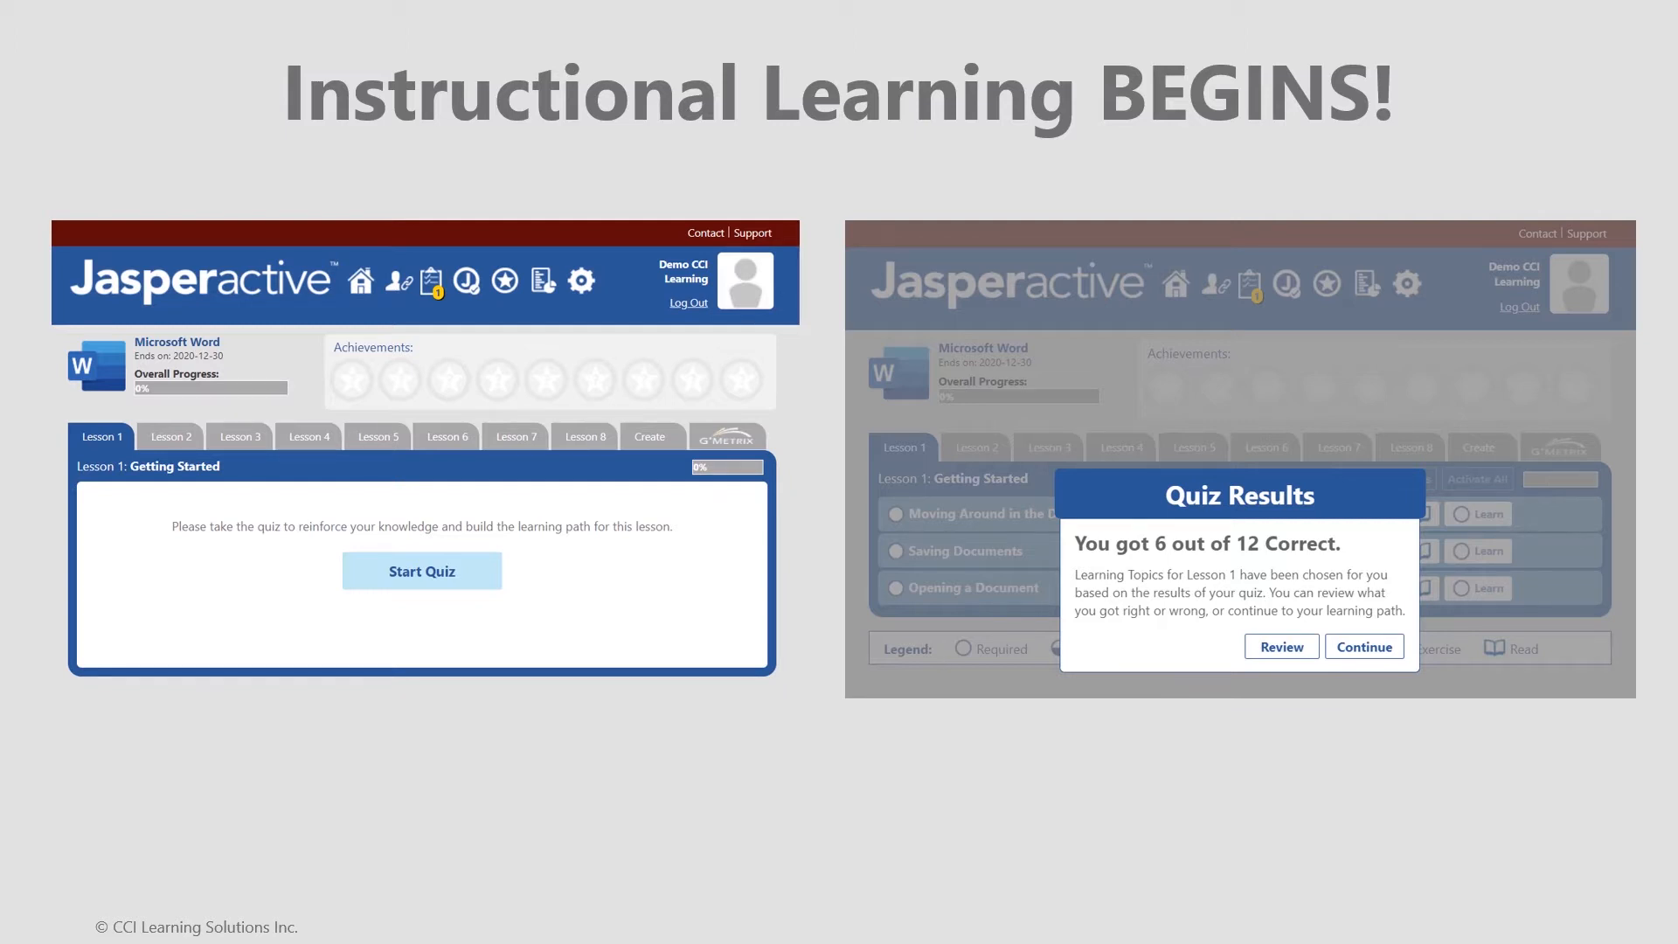
{"action": "left_click", "coordinate": [422, 571]}
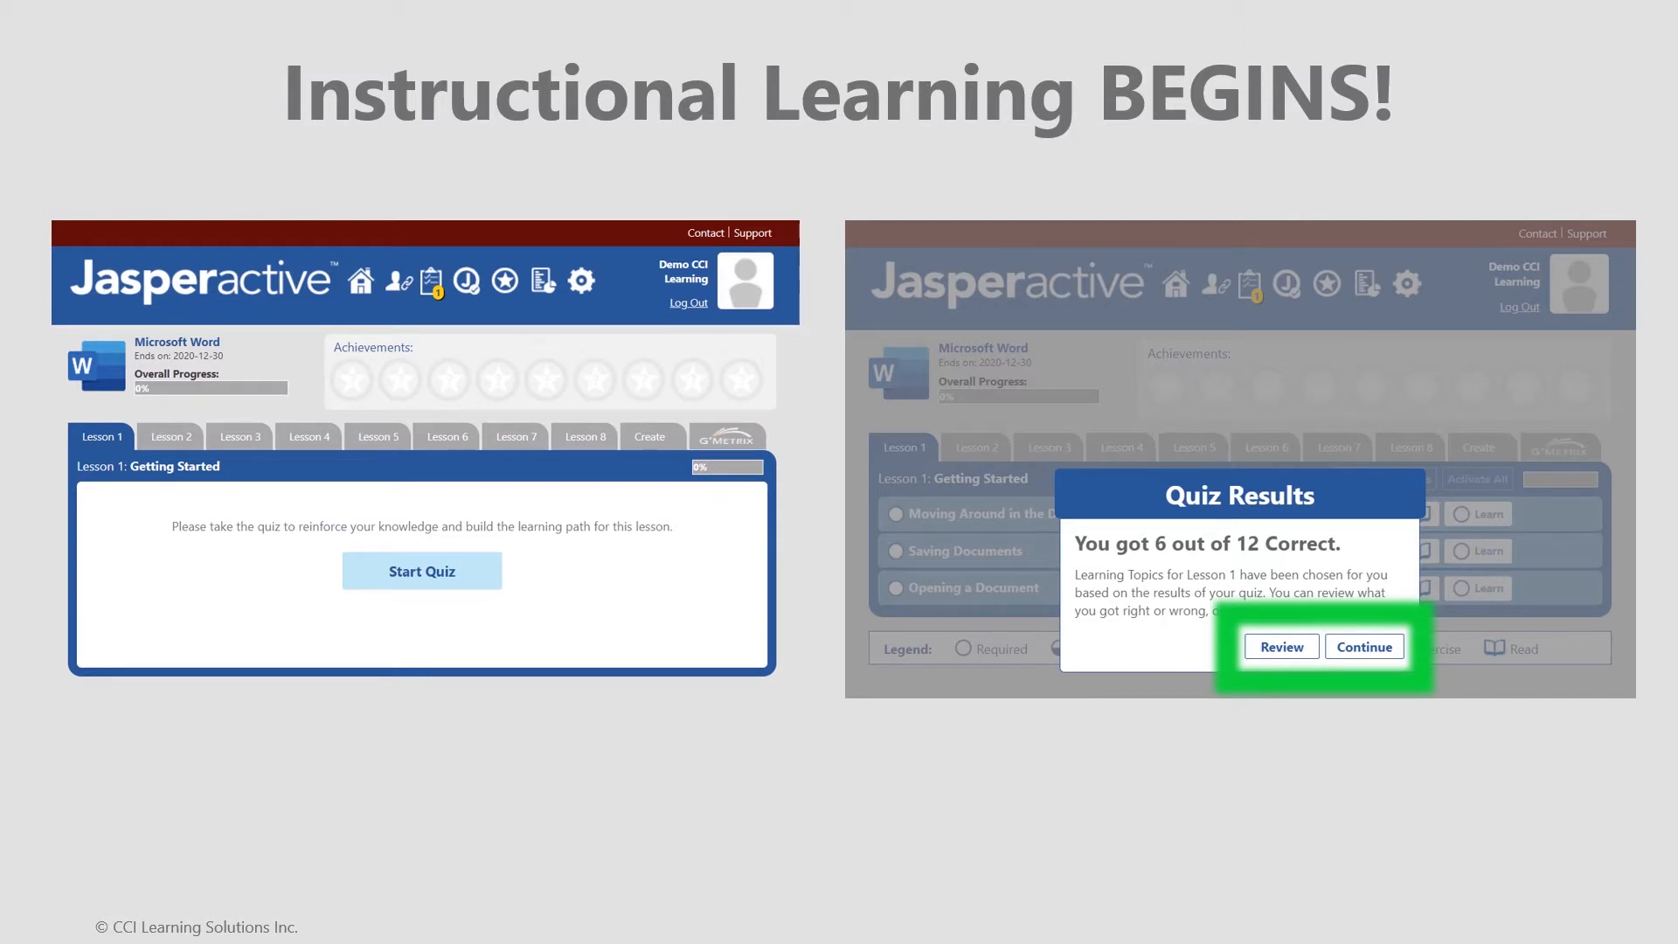
{"action": "left_click", "coordinate": [1362, 647]}
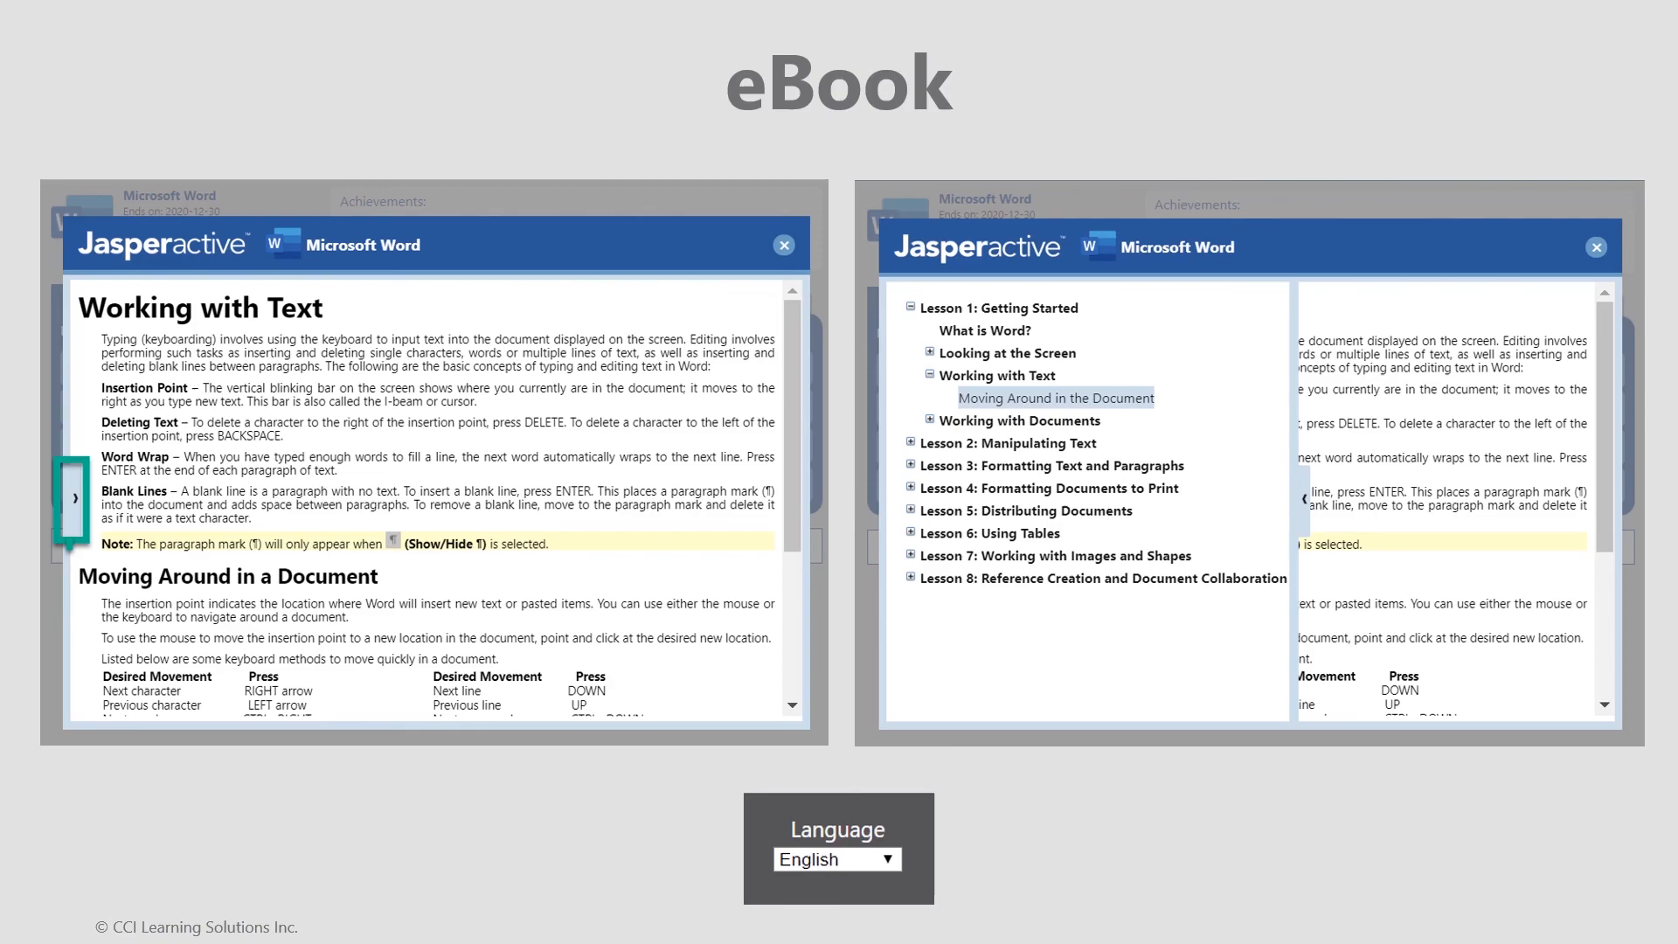
Reveal the eBook's table of contents with Lesson 1 beside the Working with Text chapter.
{"action": "left_click", "coordinate": [73, 497]}
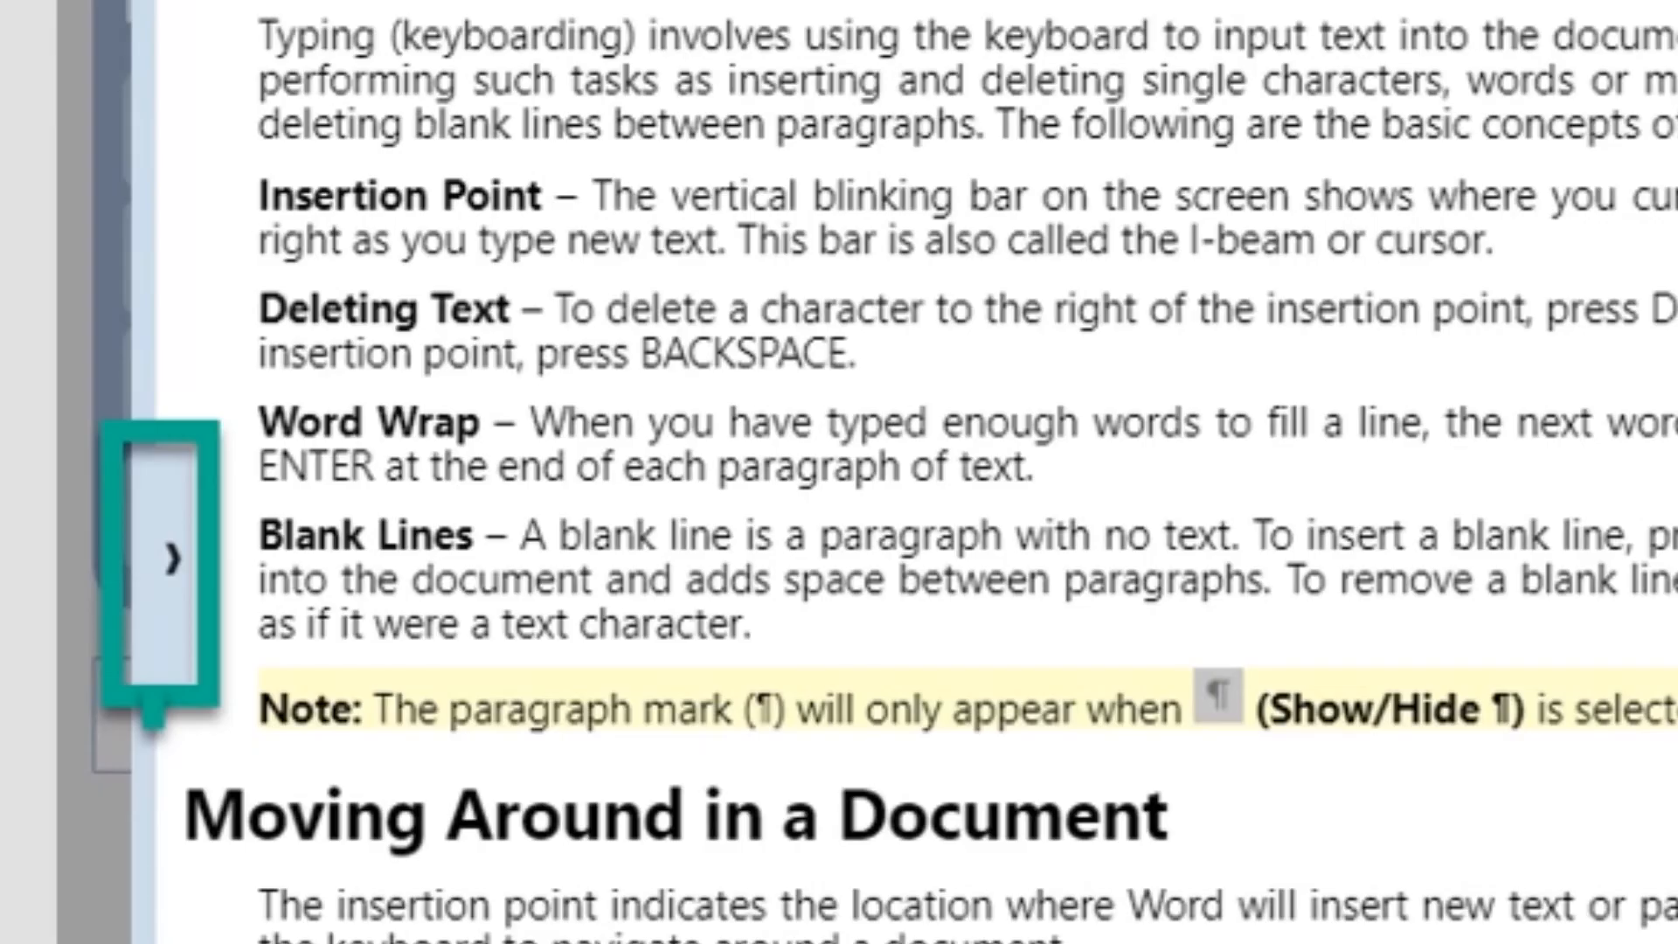